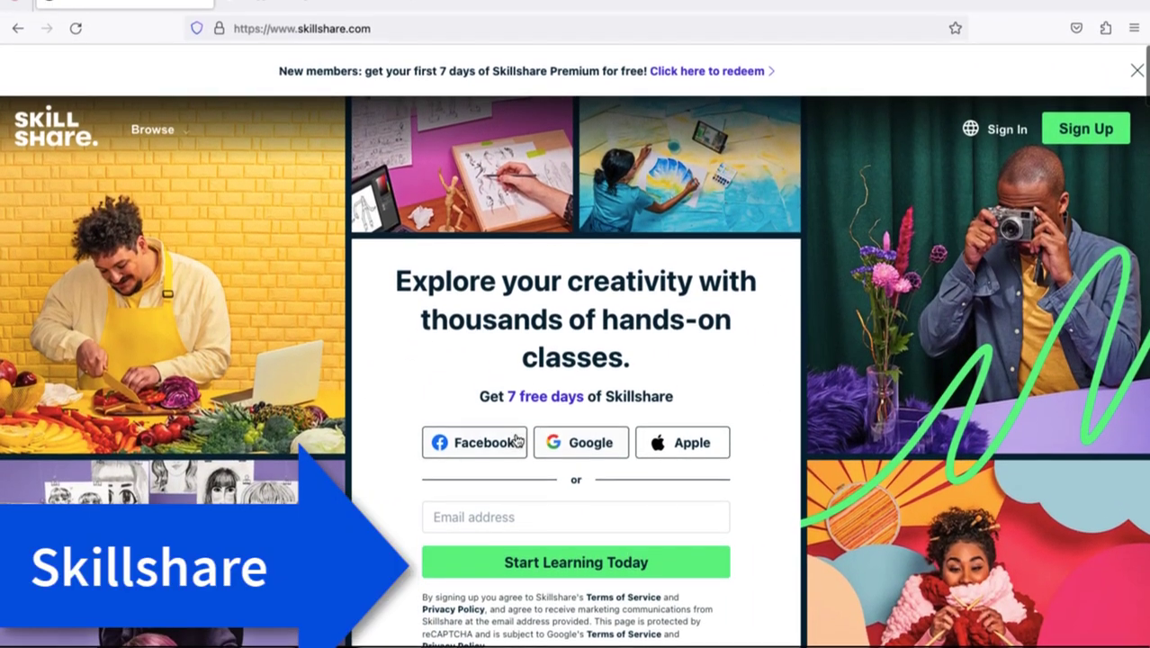
Glance down the Wordpress results list of 196 classes and return to the top.
scroll(down, 3)
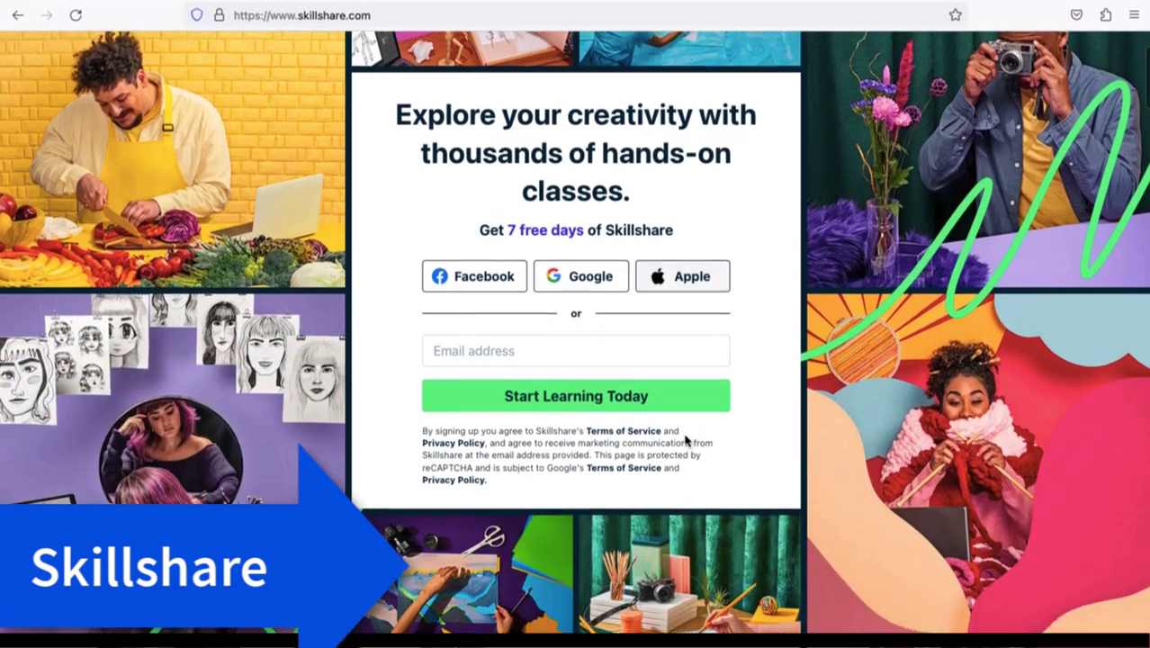
scroll(up, 3)
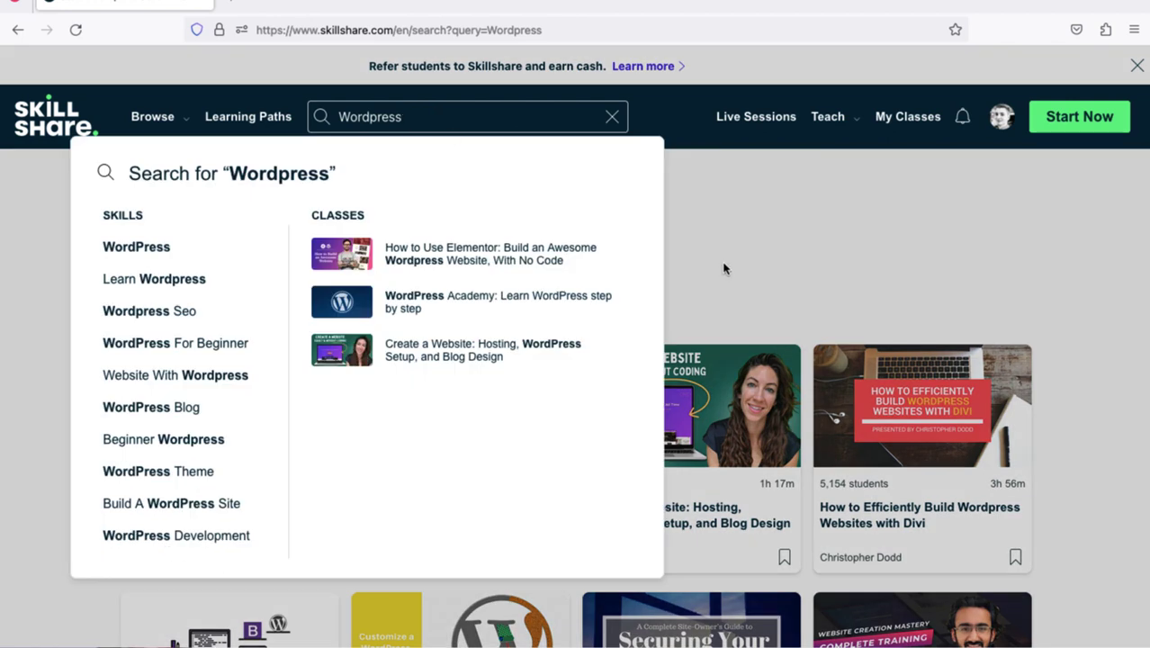
mouse_move(777, 392)
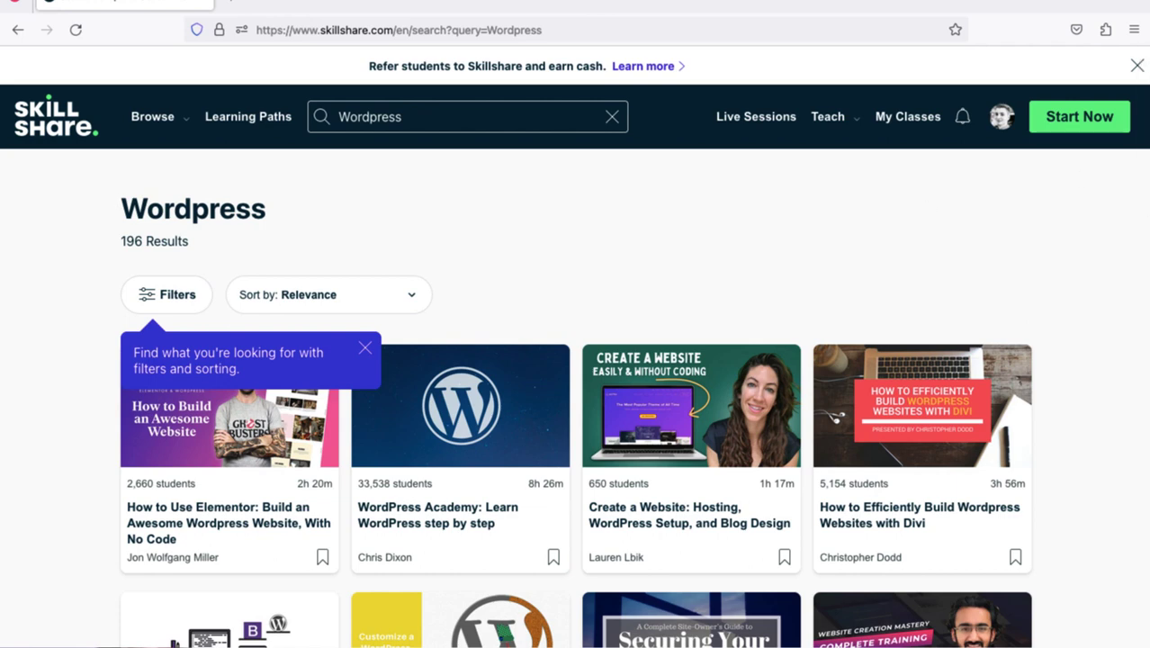
Scroll down the Wordpress results past the Yoast SEO, plugin development and Elementor classes.
scroll(down, 3)
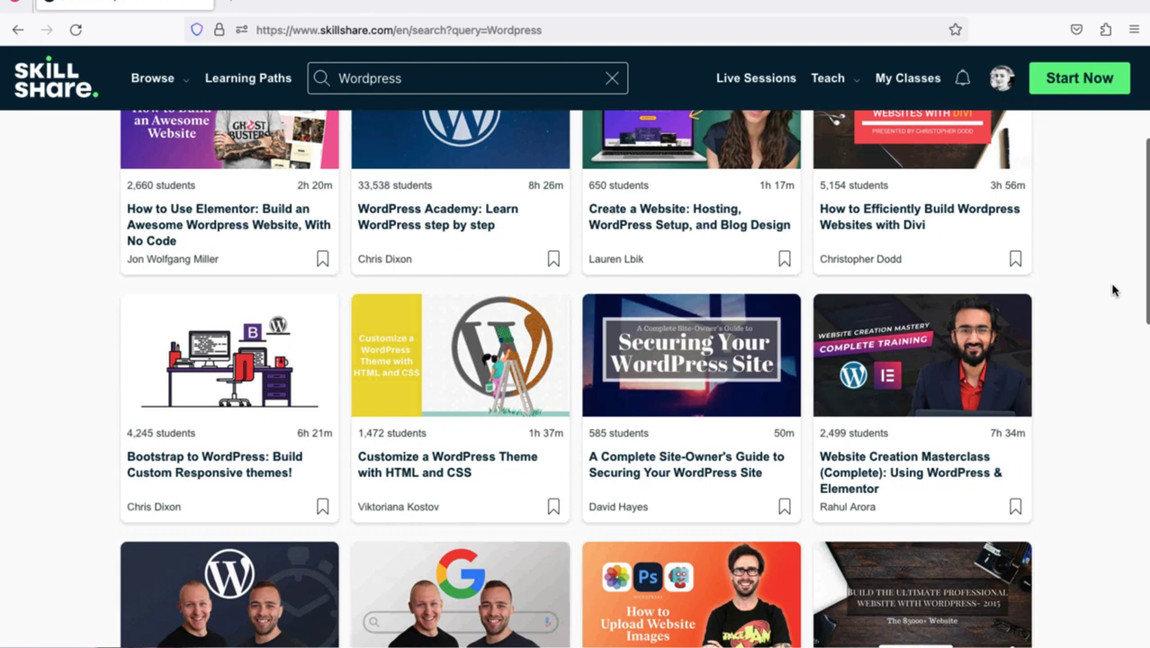
scroll(down, 3)
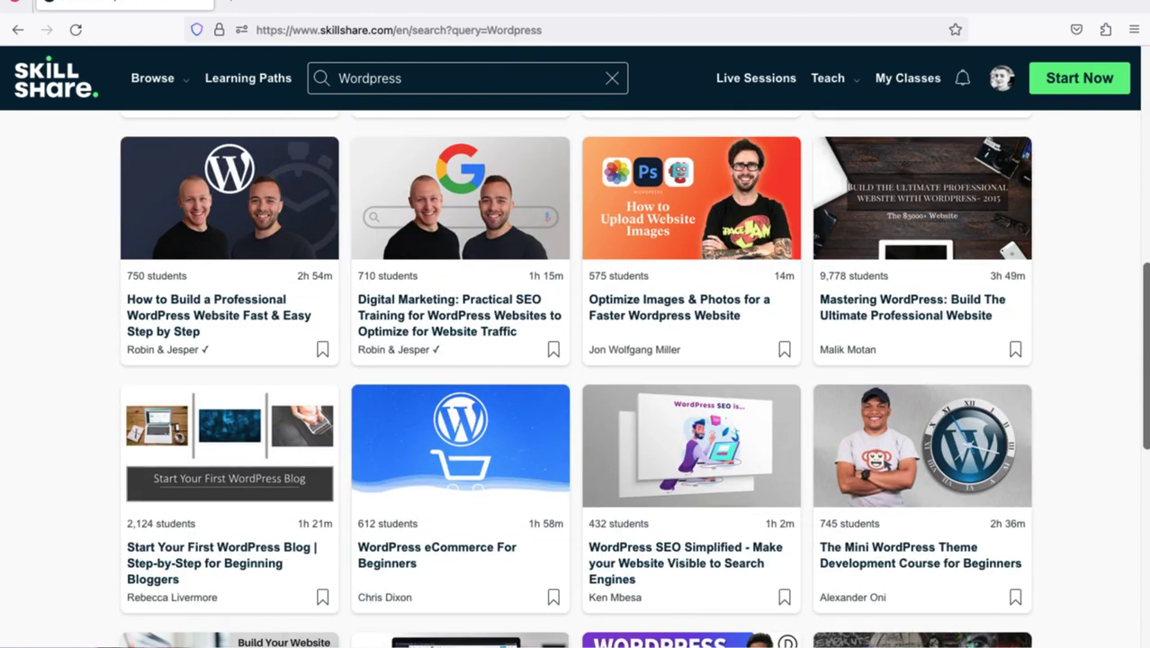
scroll(down, 3)
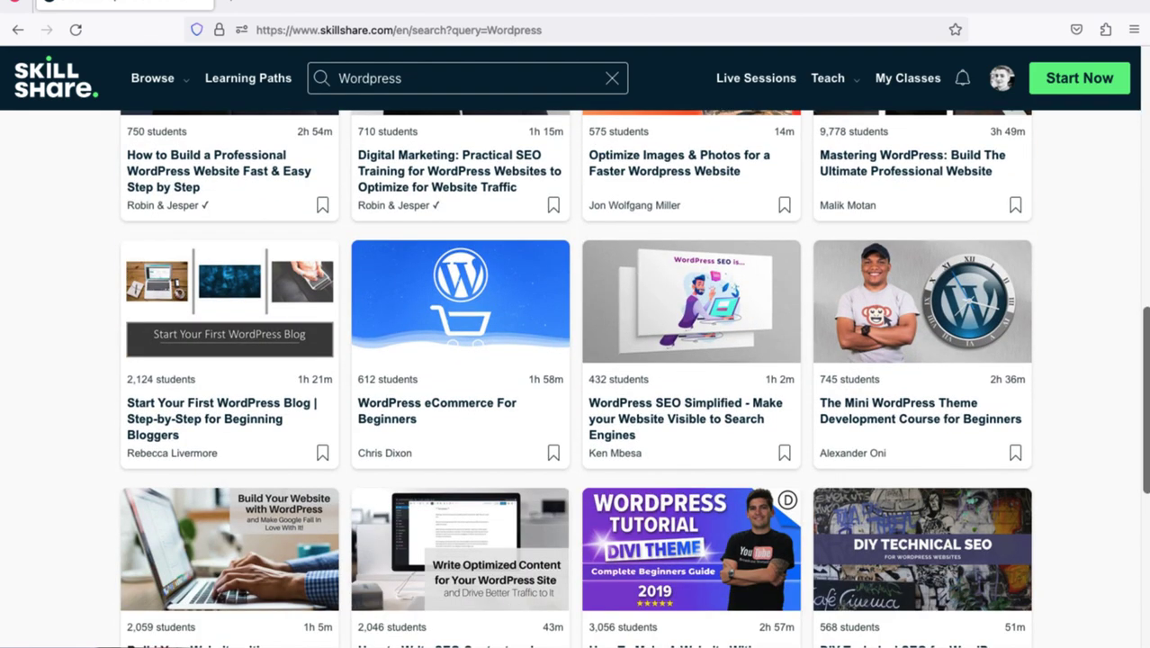
scroll(down, 3)
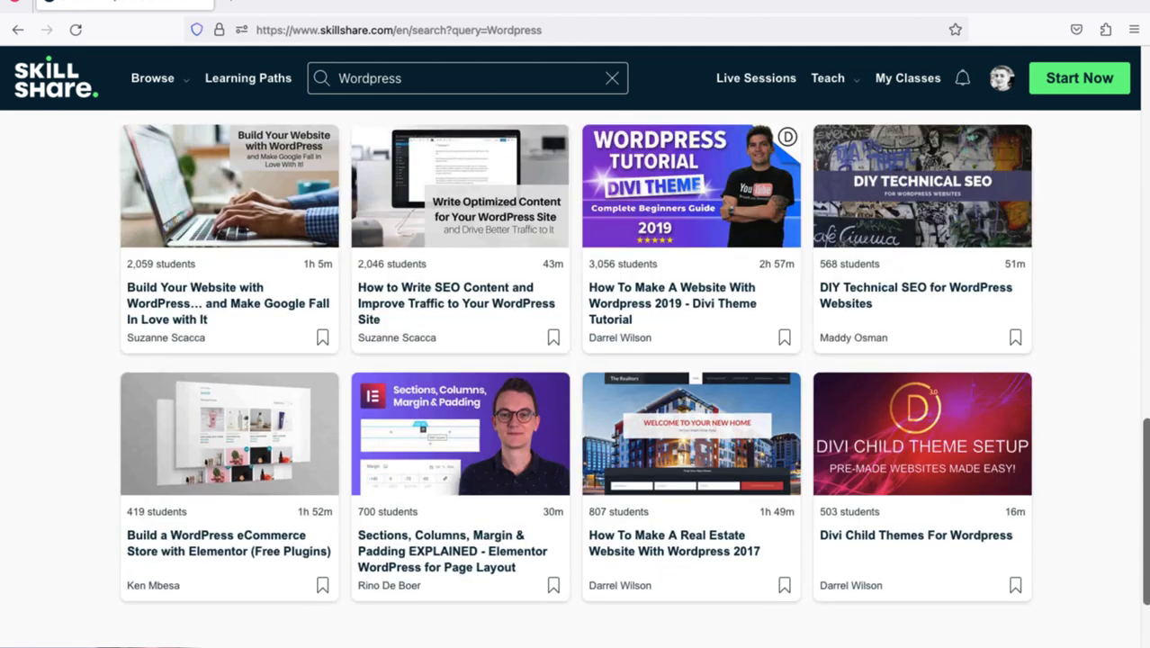
scroll(down, 3)
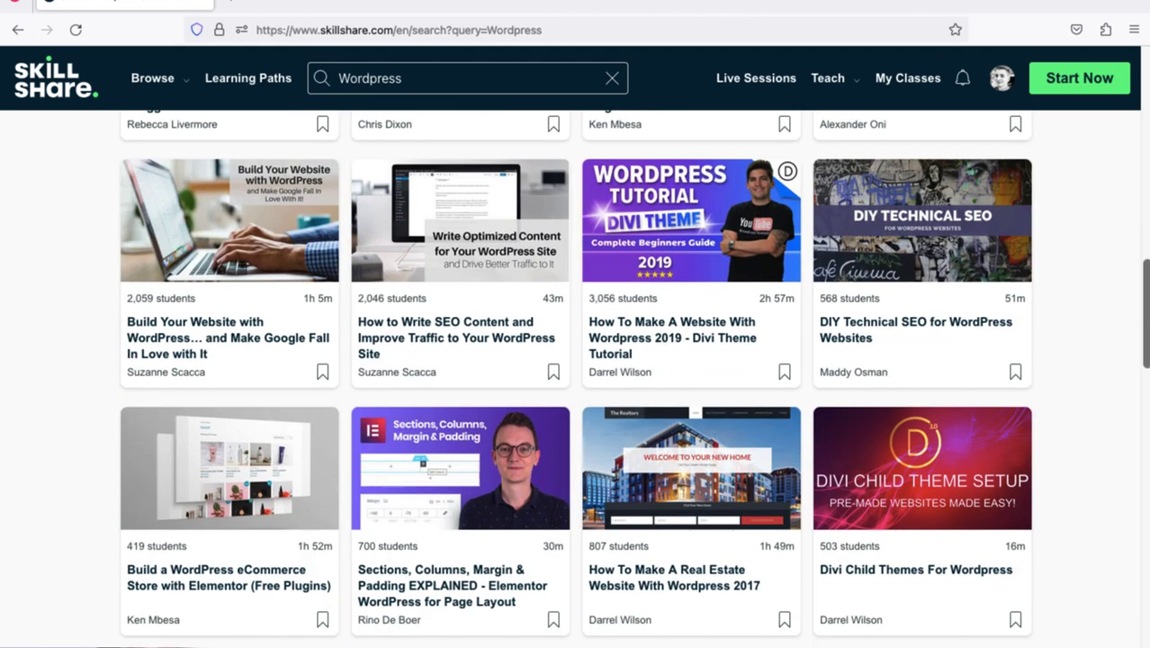
scroll(down, 3)
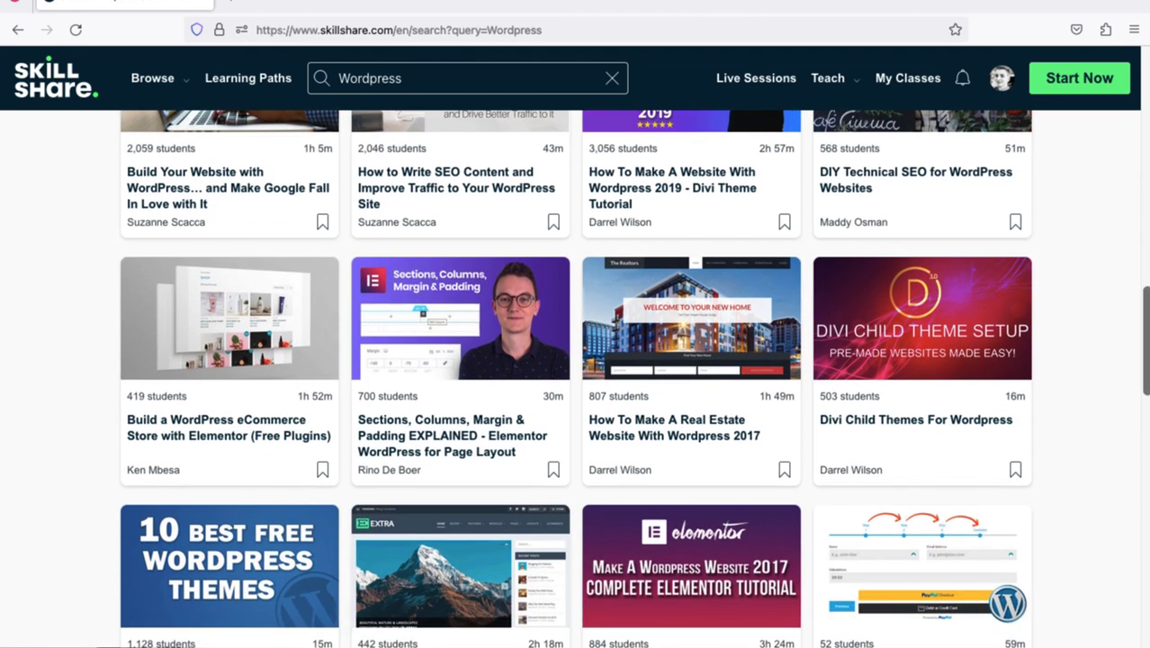
scroll(down, 3)
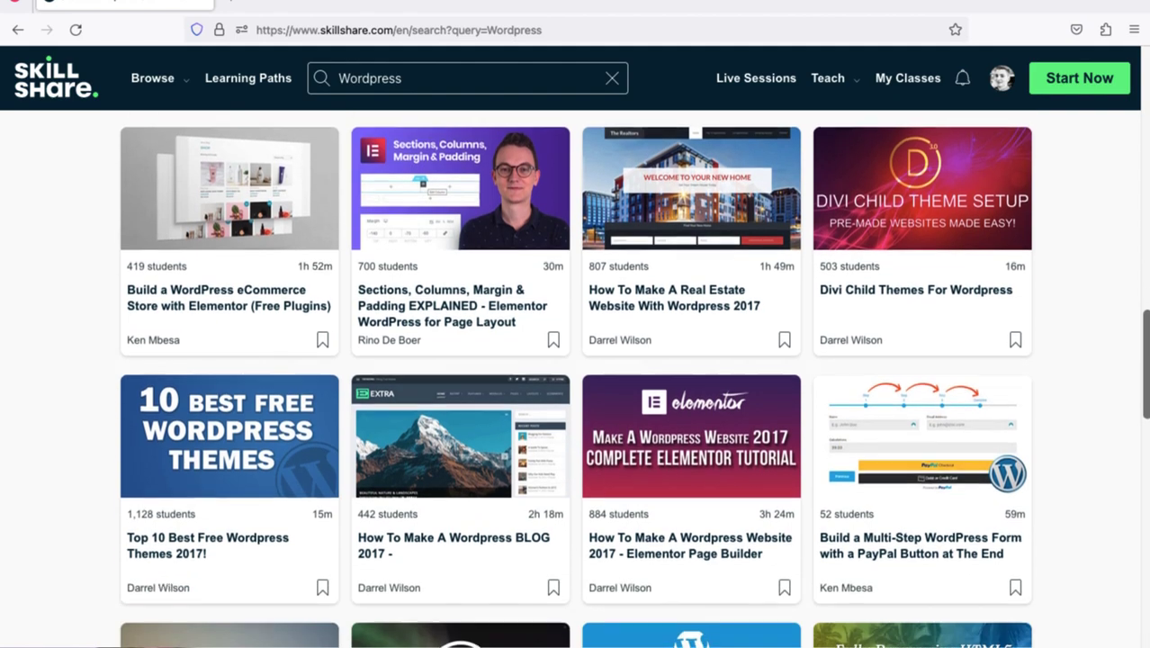
scroll(down, 3)
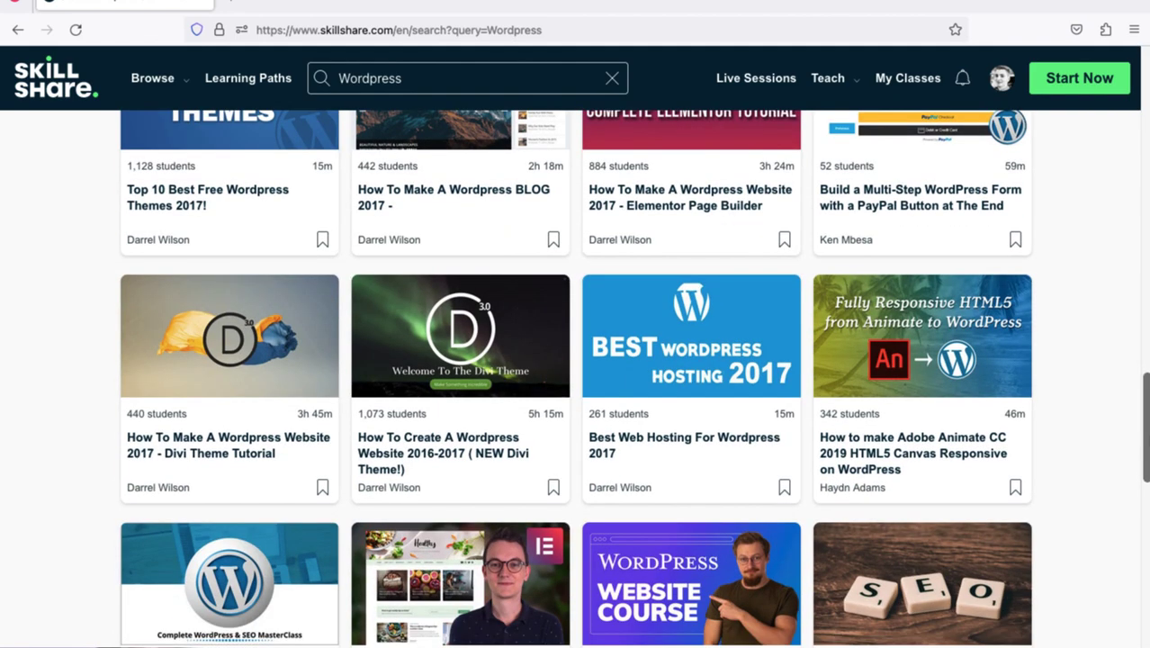
scroll(down, 3)
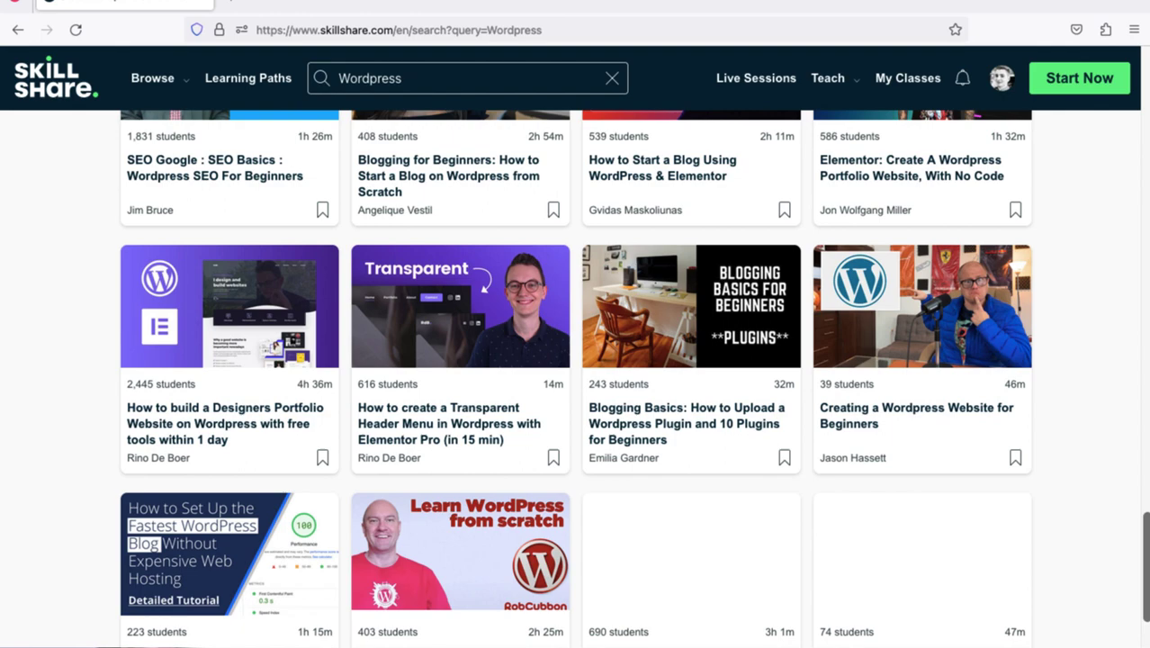
scroll(down, 3)
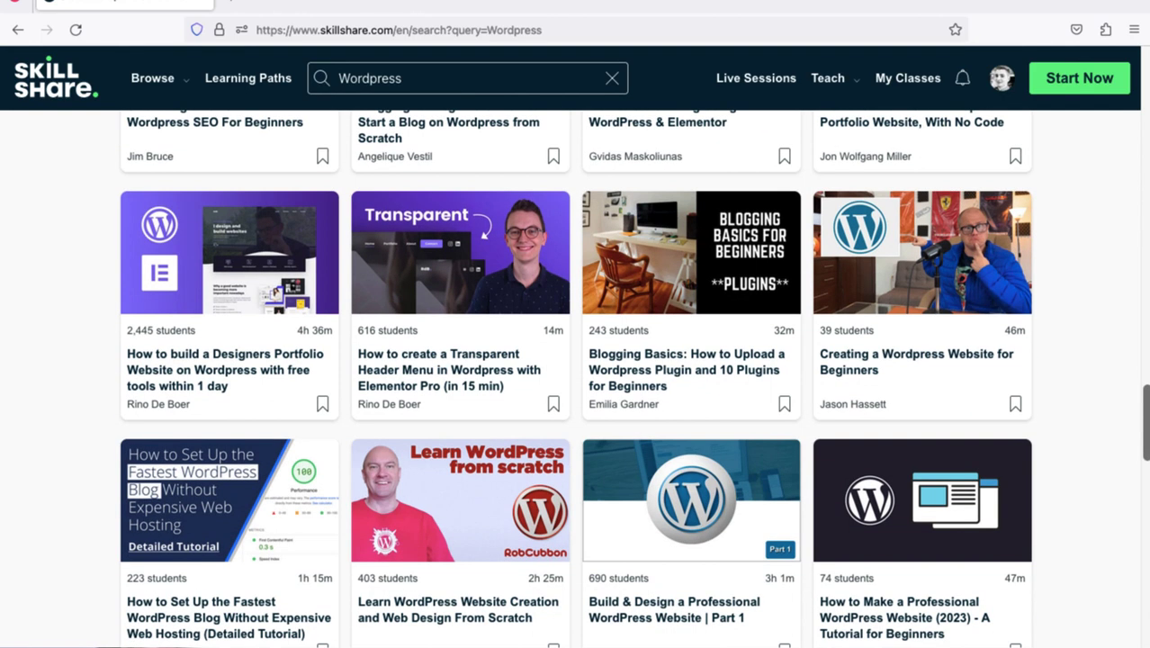
scroll(down, 3)
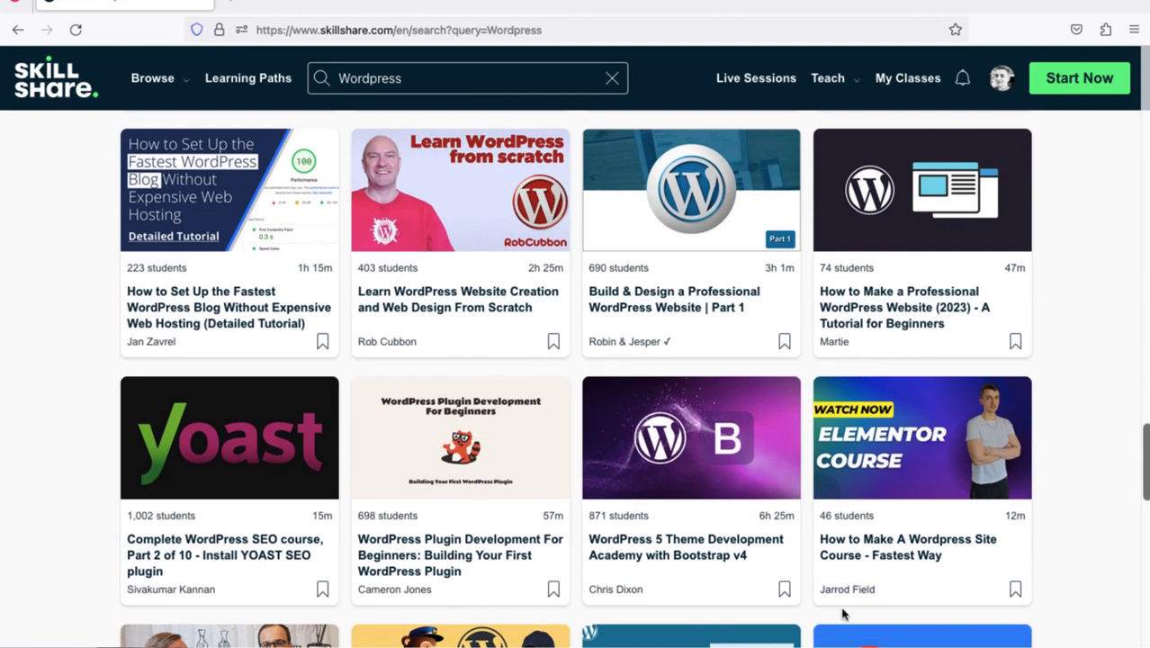
mouse_move(922, 439)
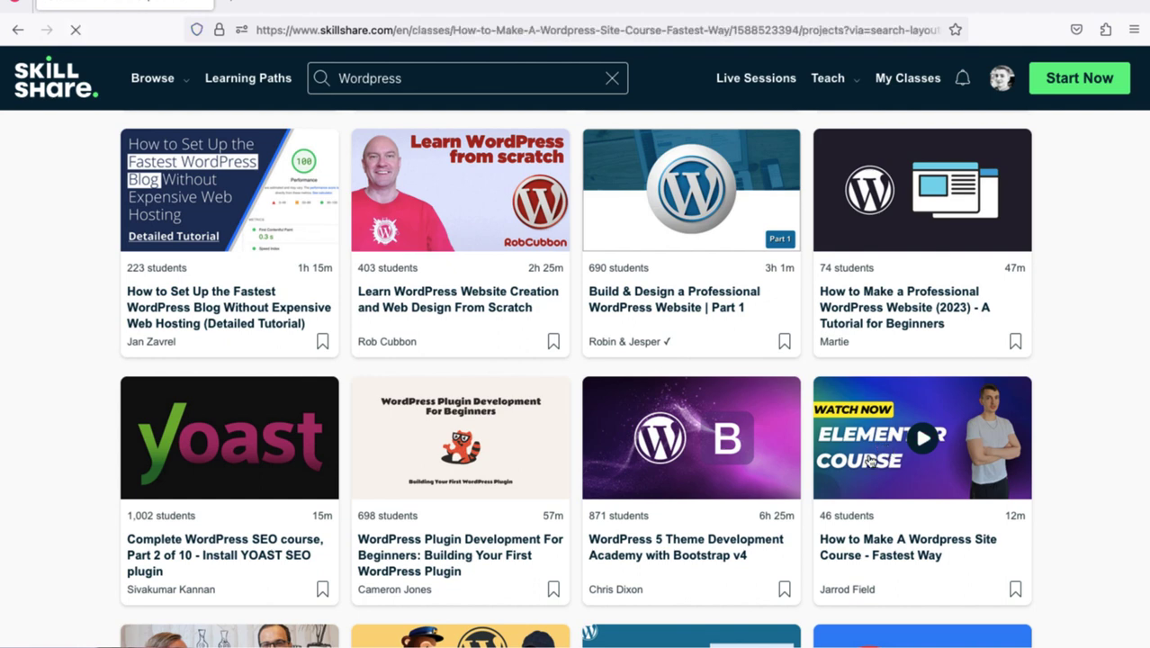
Open 'How to Make A Wordpress Site Course - Fastest Way' and view its Projects & Resources section.
click(922, 437)
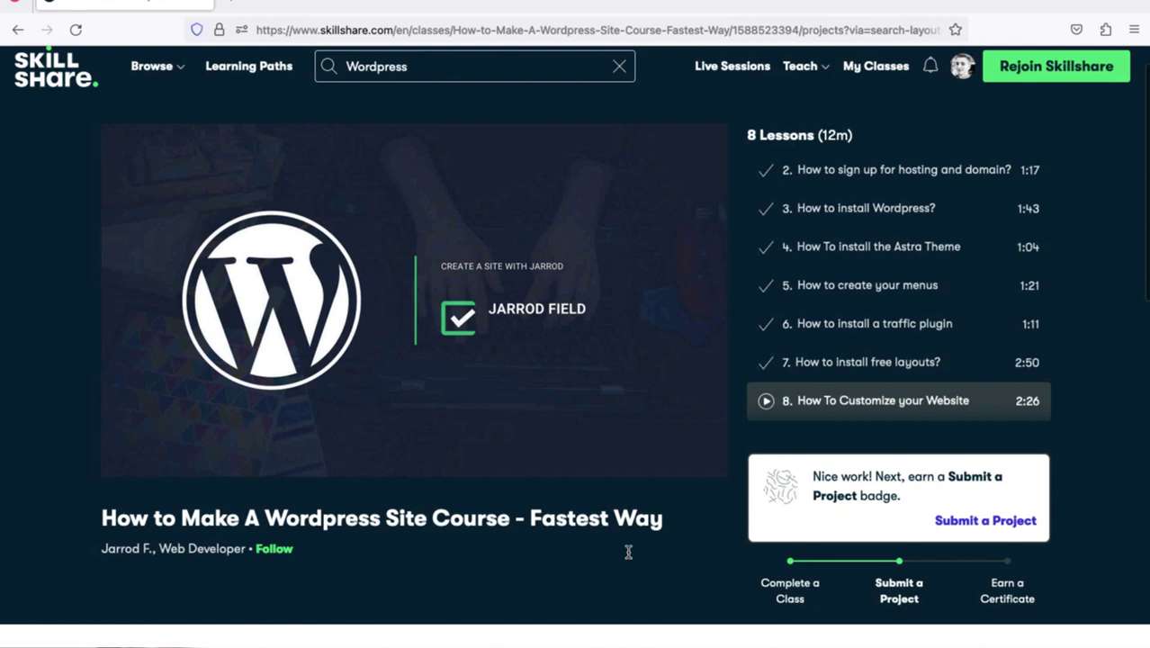
scroll(down, 3)
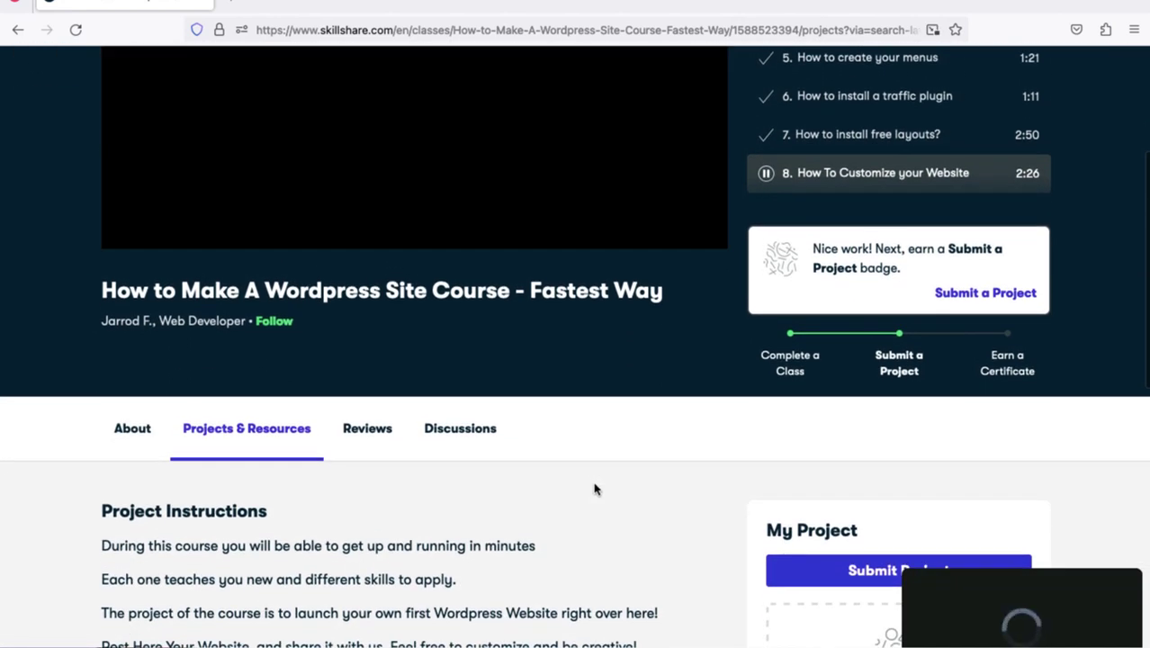
scroll(up, 3)
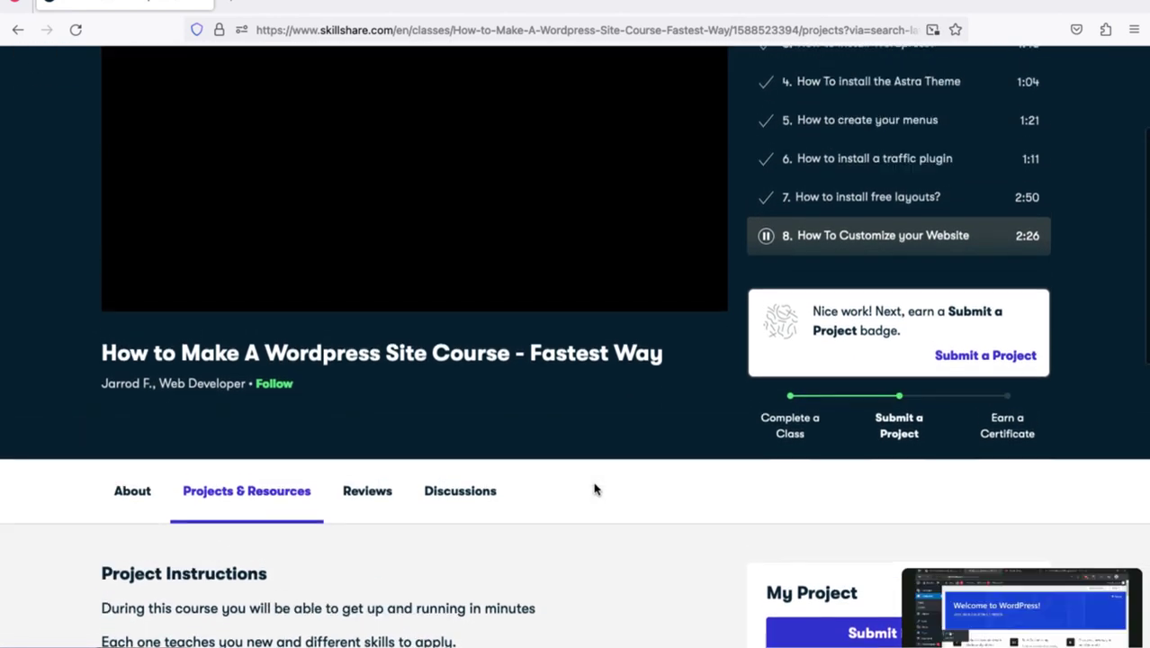